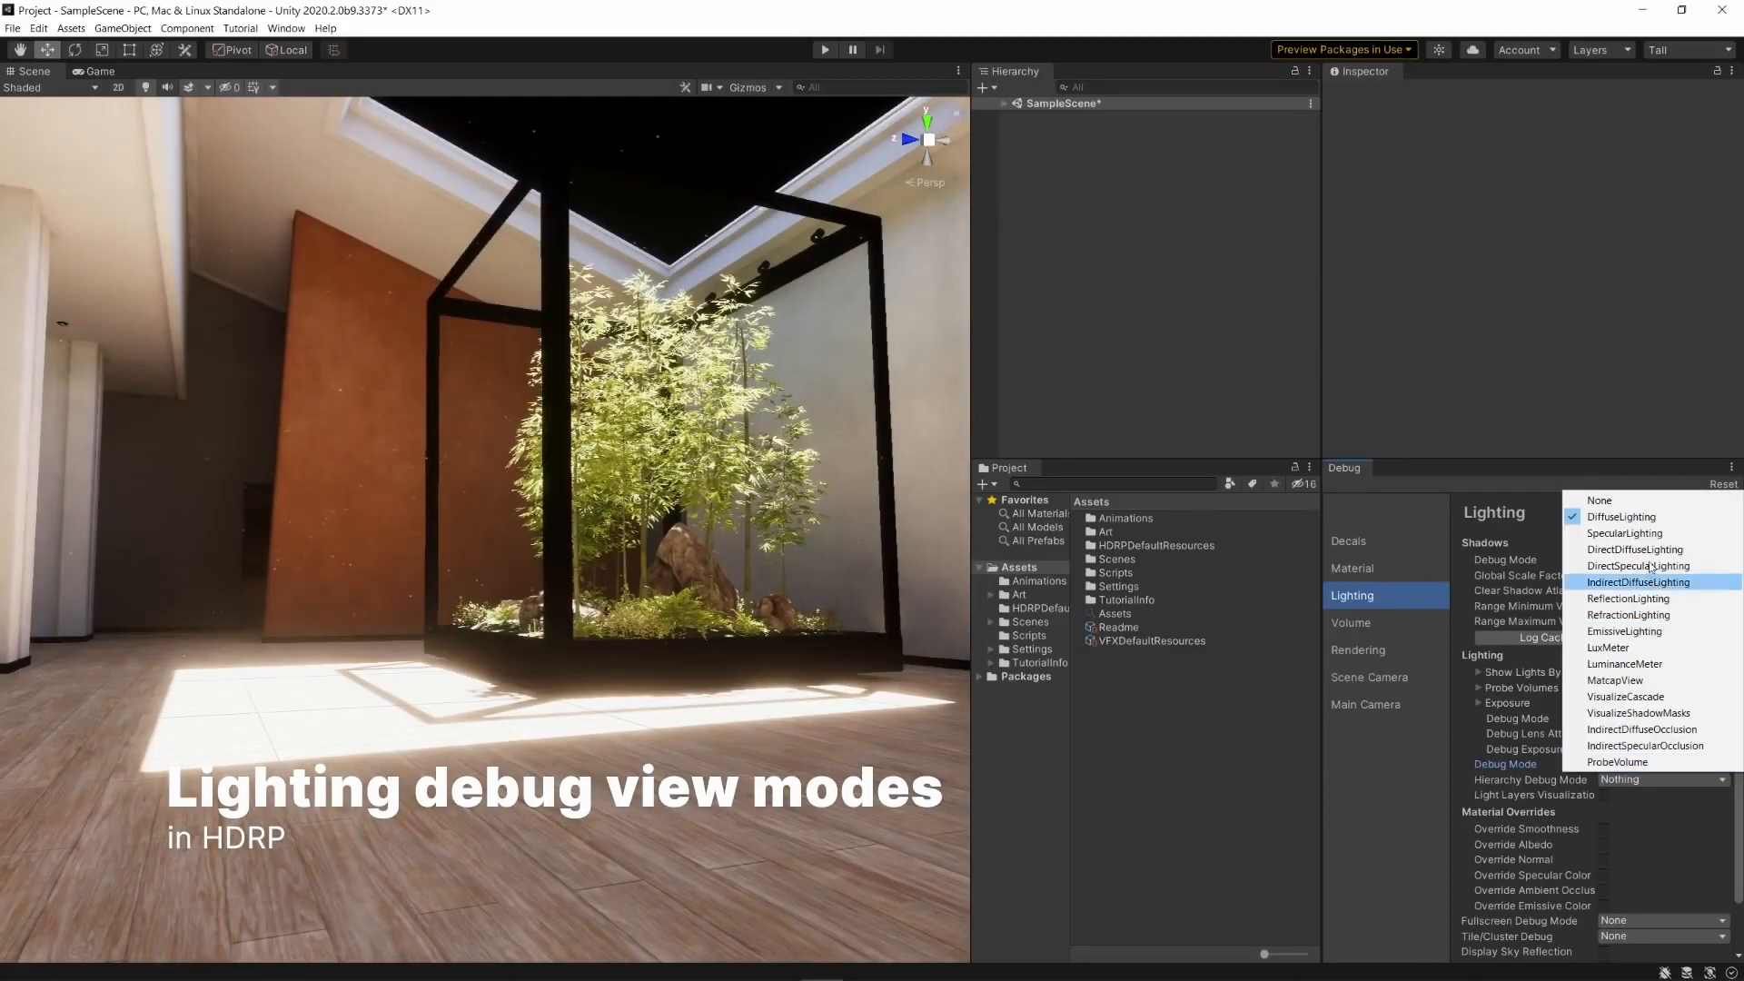
# Switch the Lighting Debug Mode to DirectDiffuseLighting in Unity's Debug window
pyautogui.click(1634, 549)
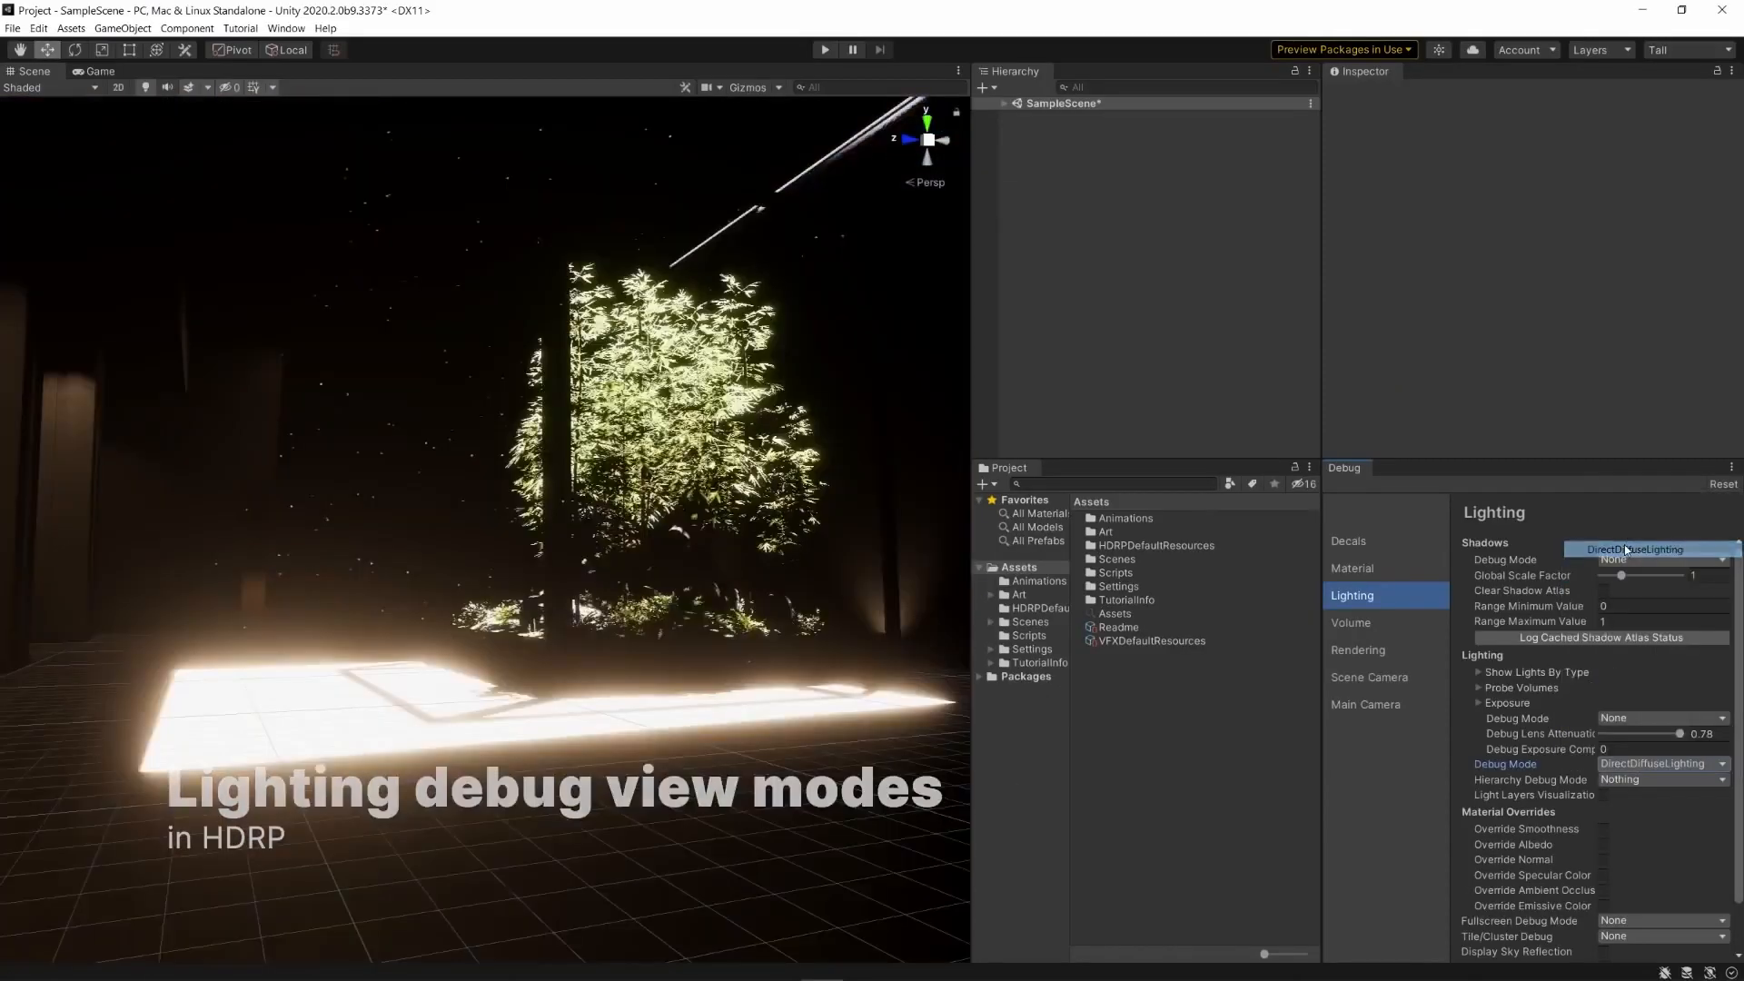
pyautogui.click(1649, 764)
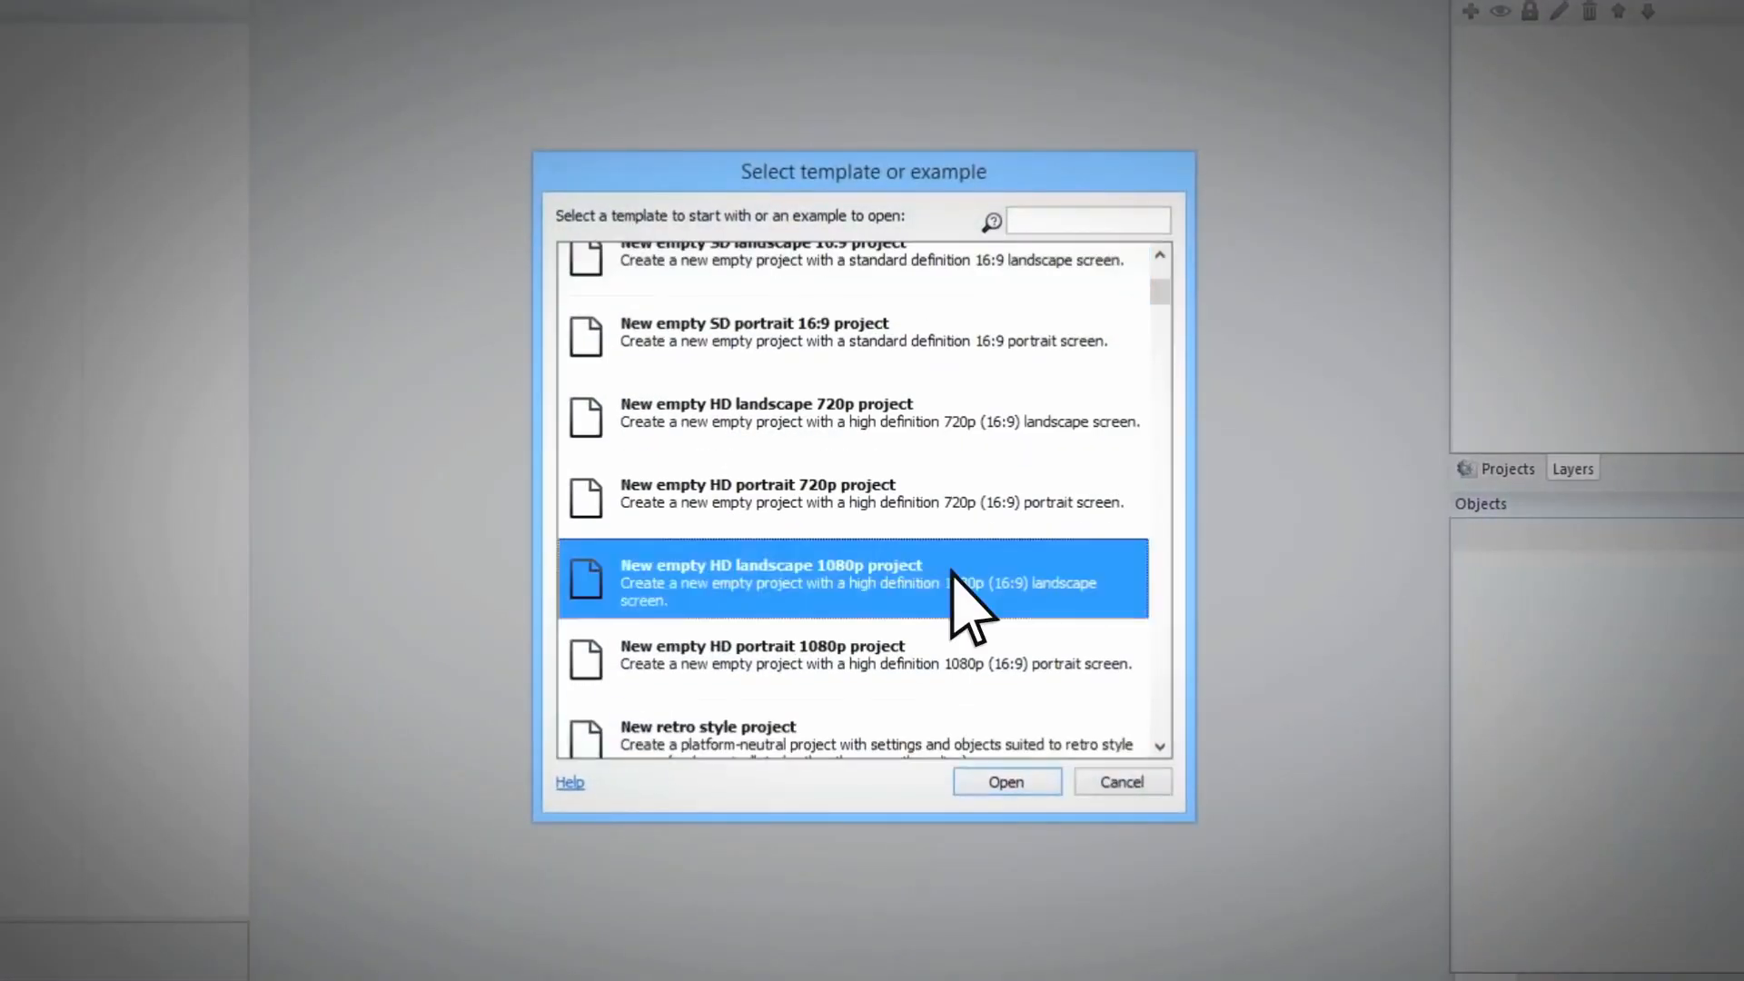
# Open the New empty HD landscape 1080p template in Construct 2
pyautogui.click(1002, 781)
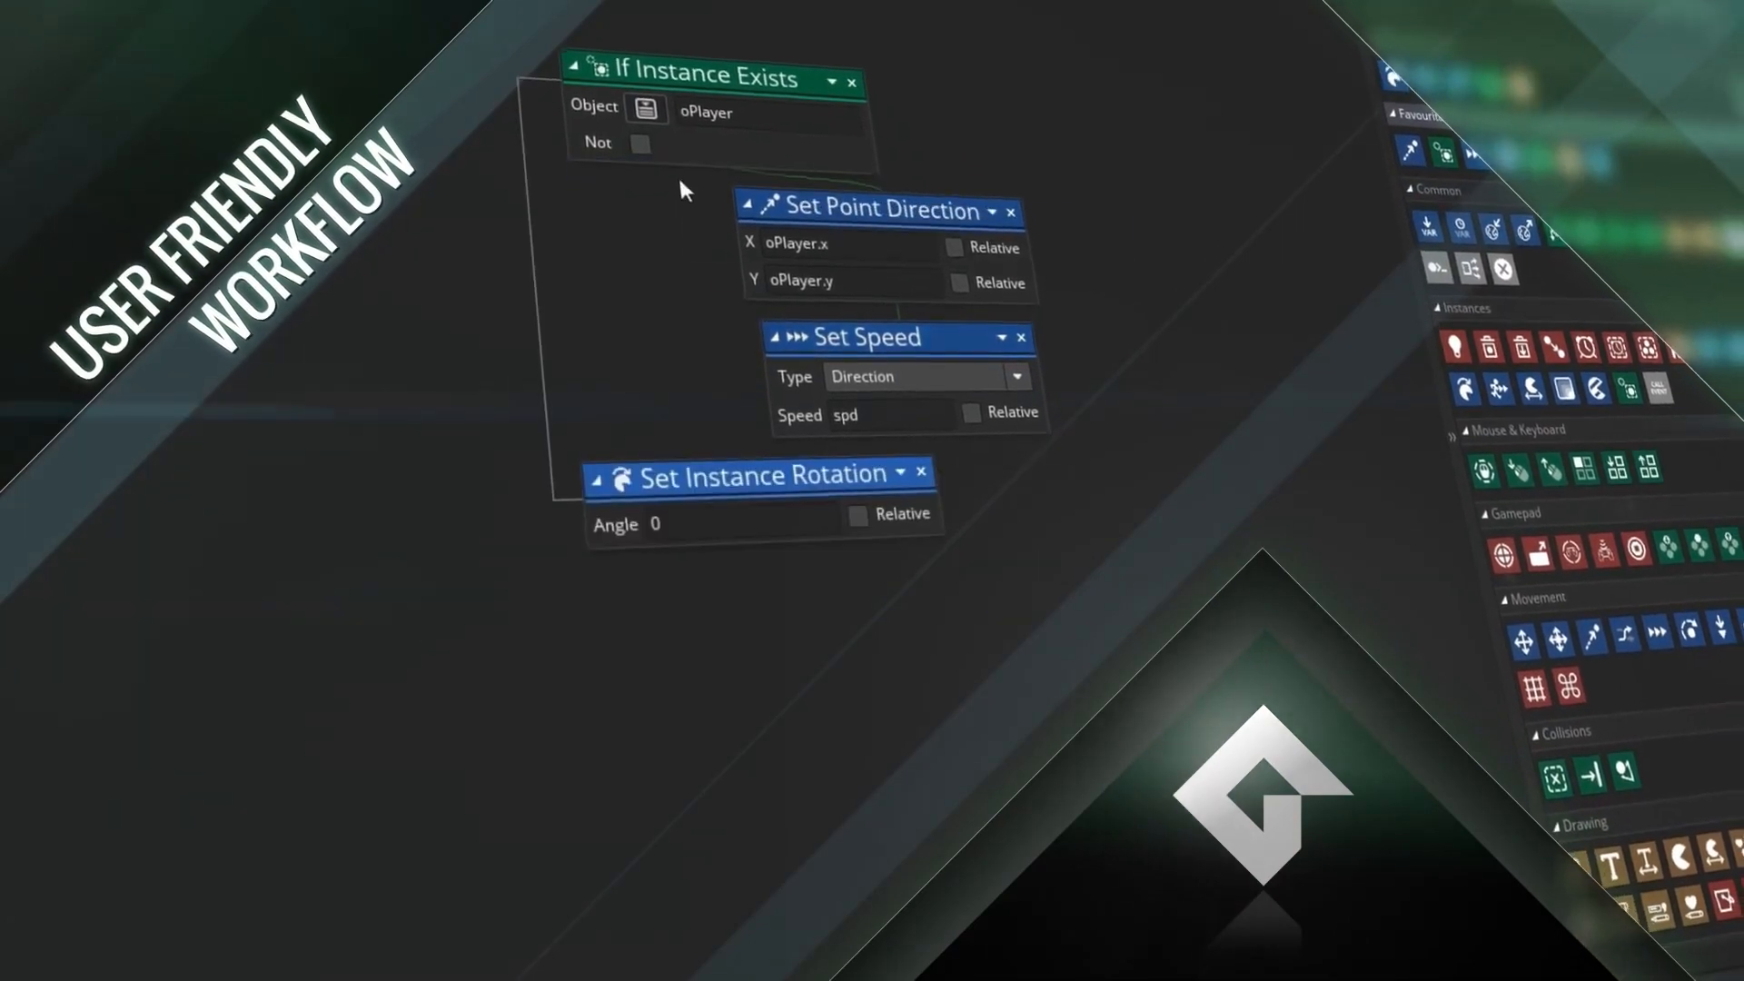
# Search actions for 'dire' and open one of oPlayer's events for editing
pyautogui.write('dire')
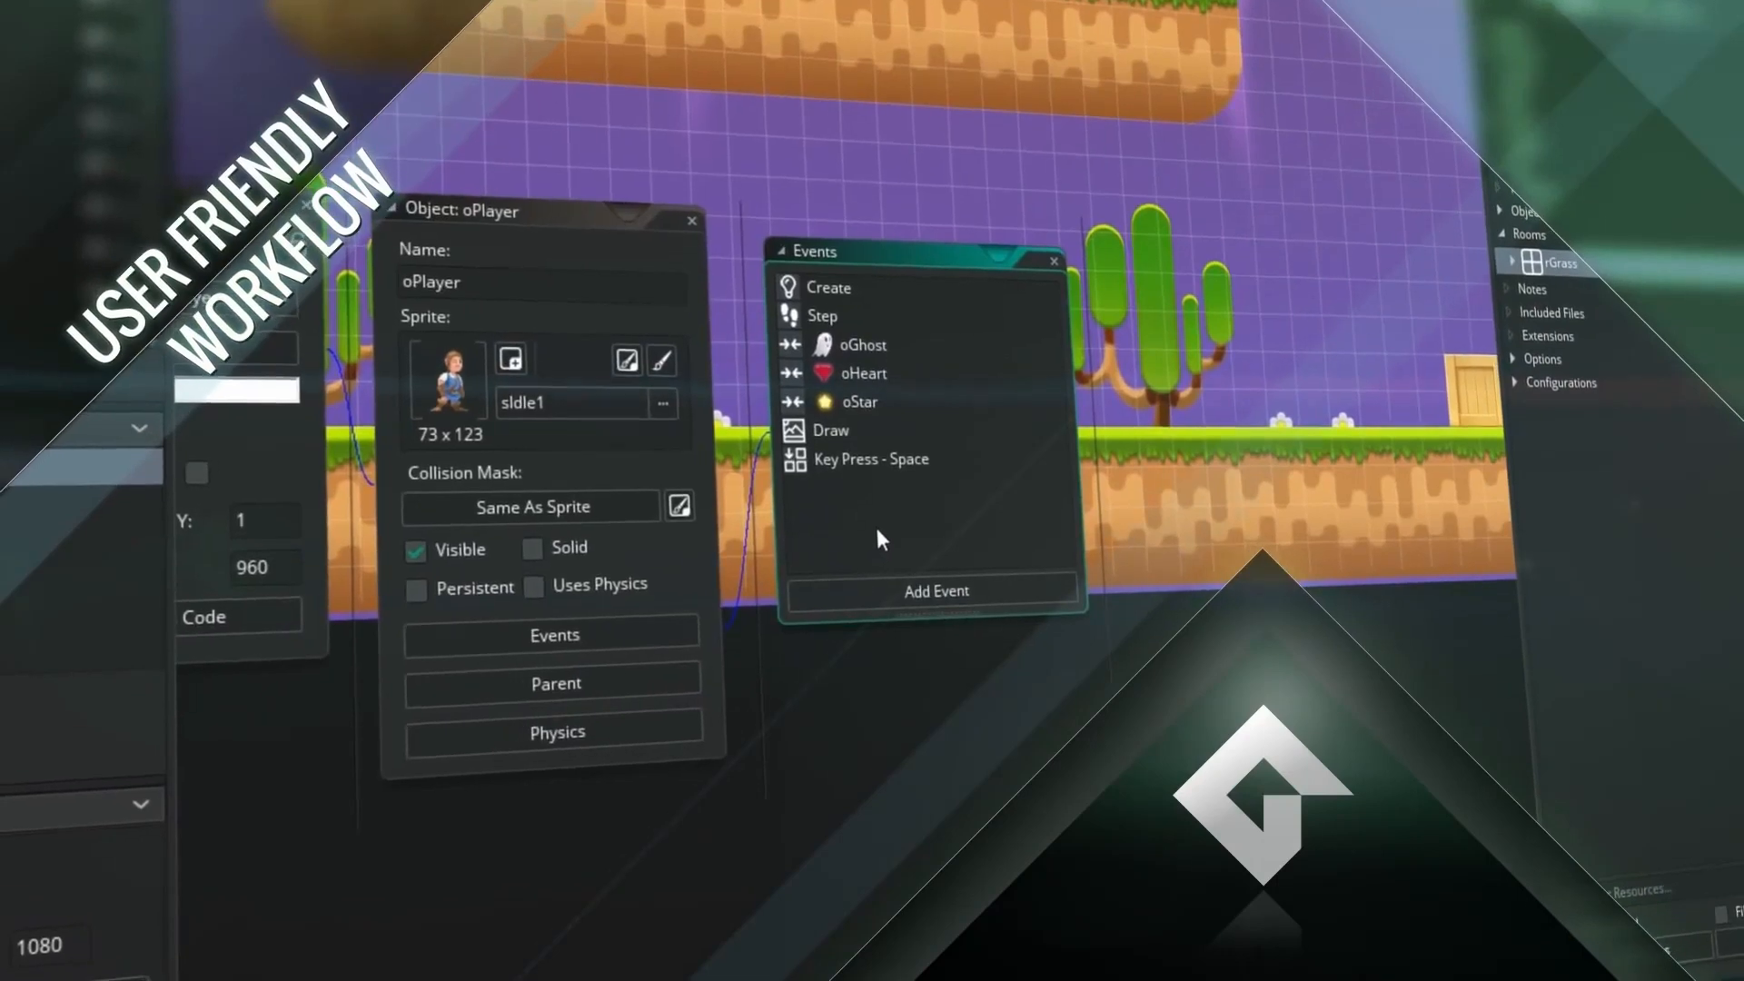
pyautogui.doubleClick(828, 287)
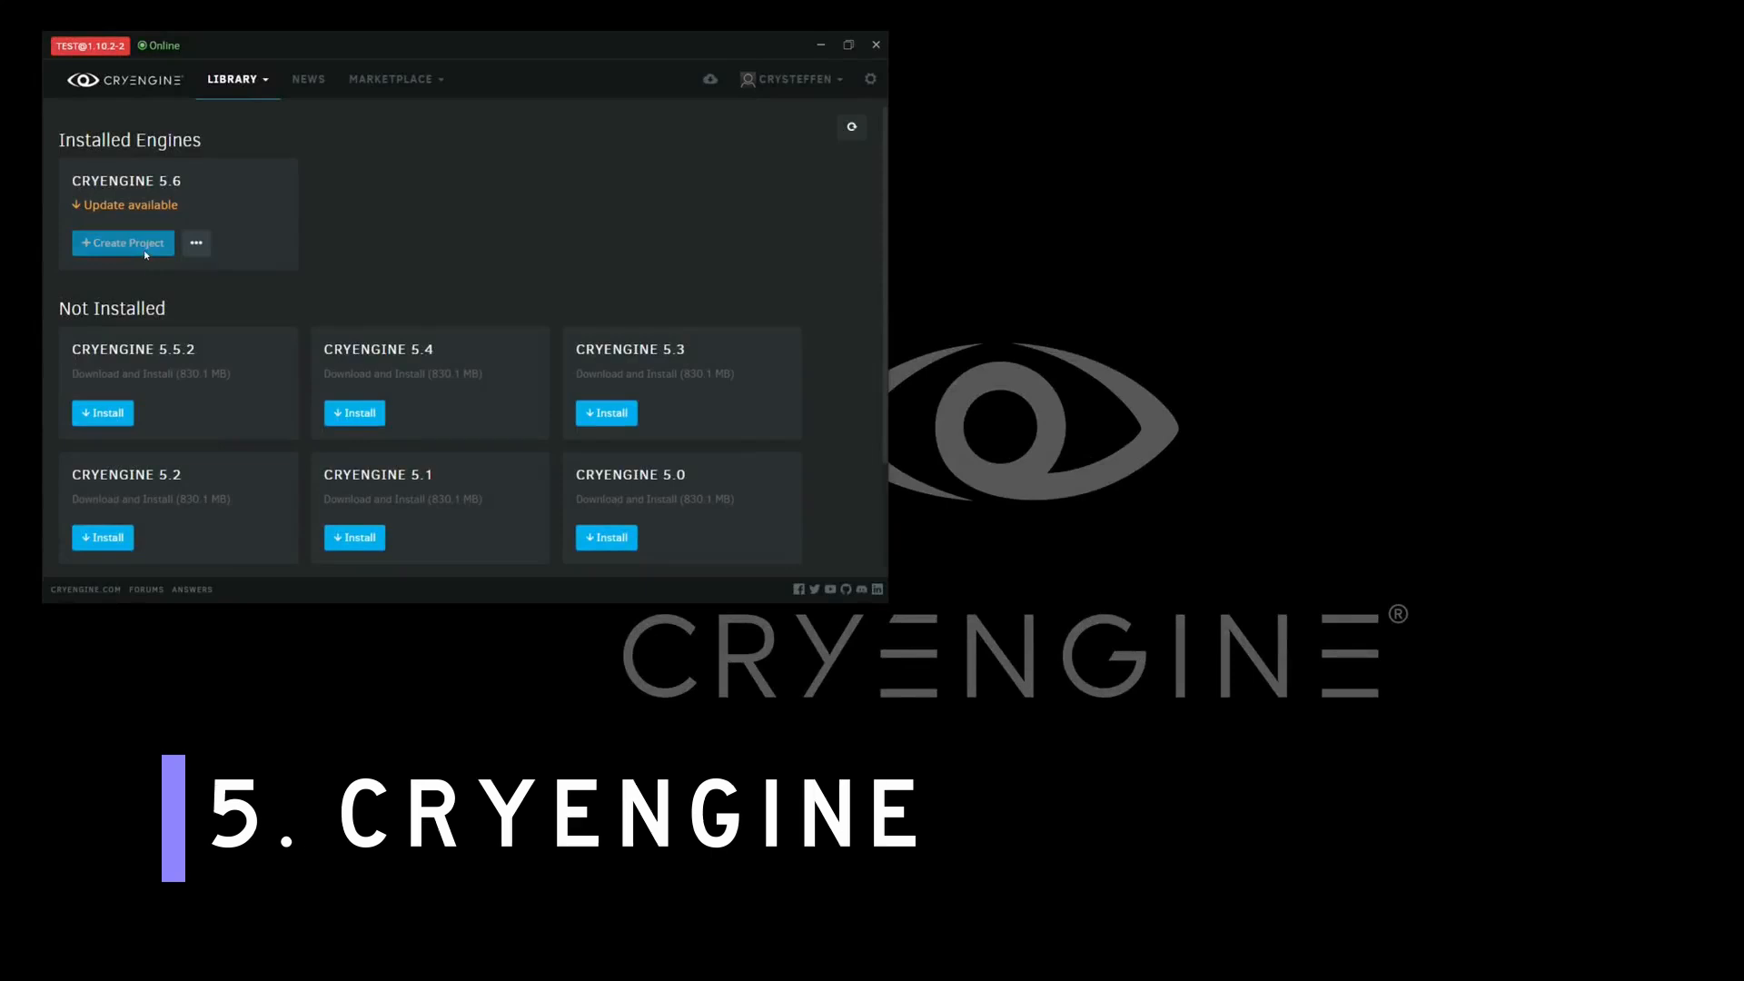
# Create a new project from the installed CRYENGINE 5.6
pyautogui.click(122, 242)
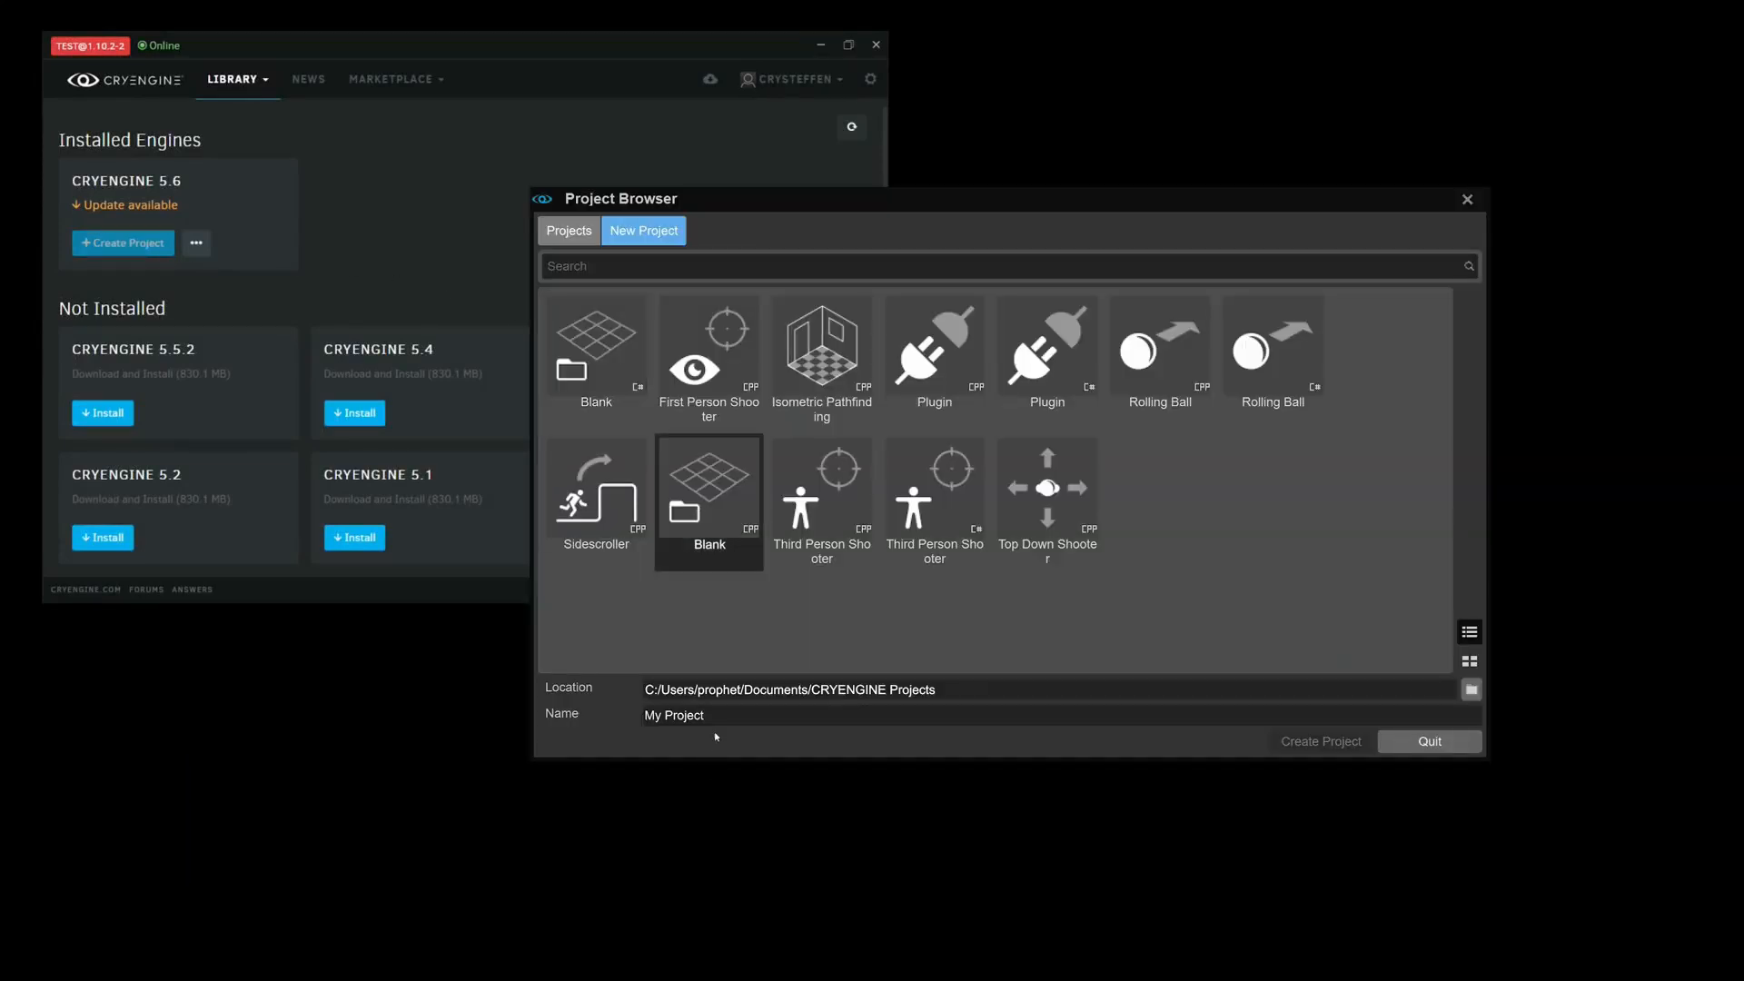